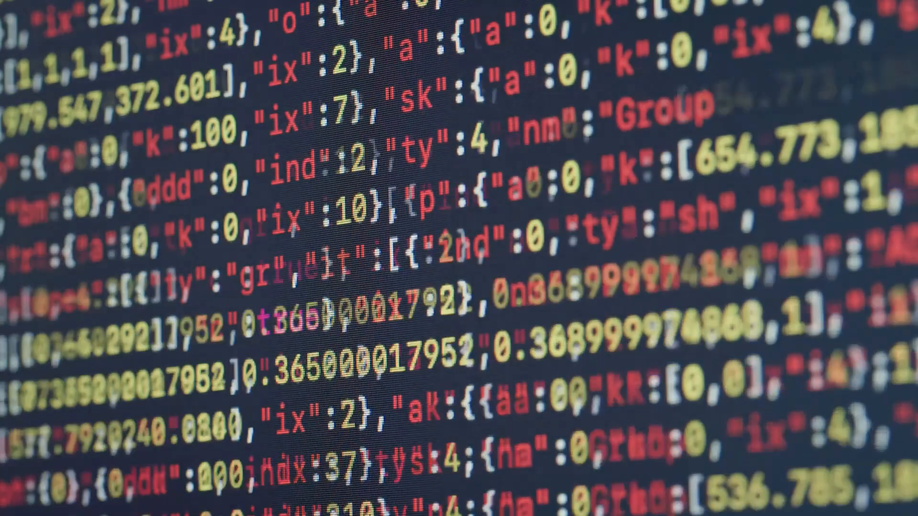
scroll(down, 3)
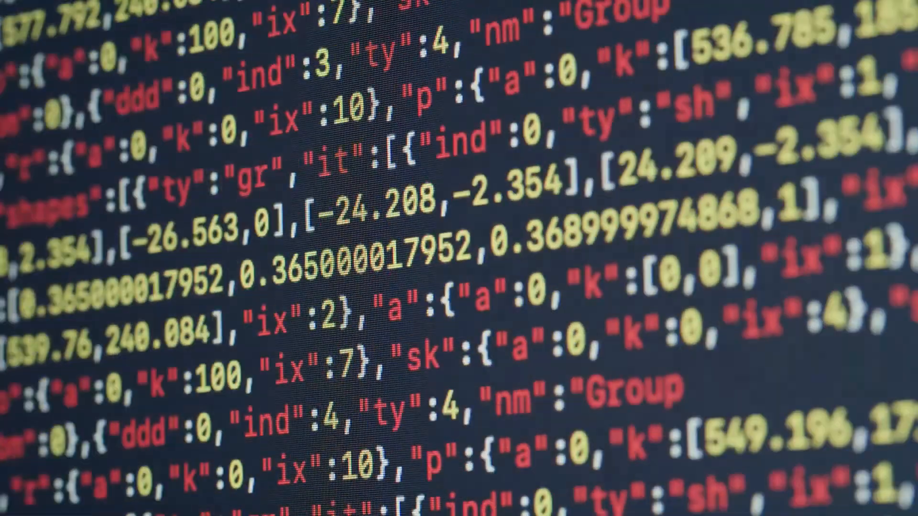